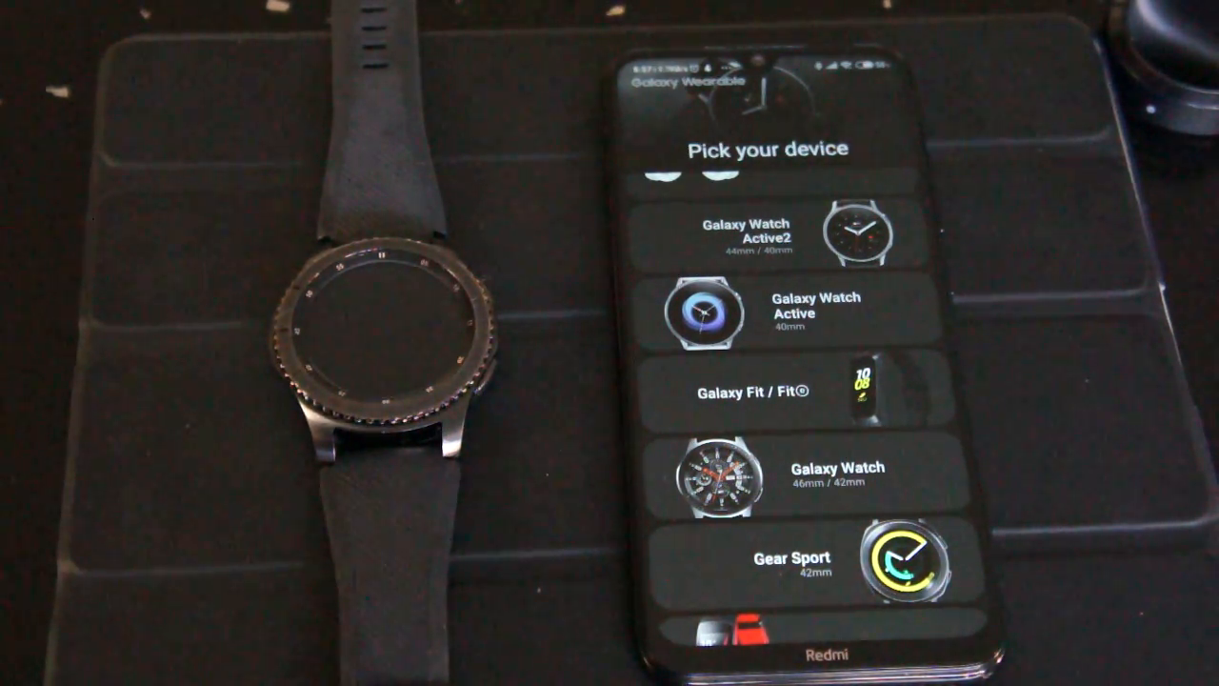
- Scroll the Pick your device list toward the Gear S3
scroll(down, 3)
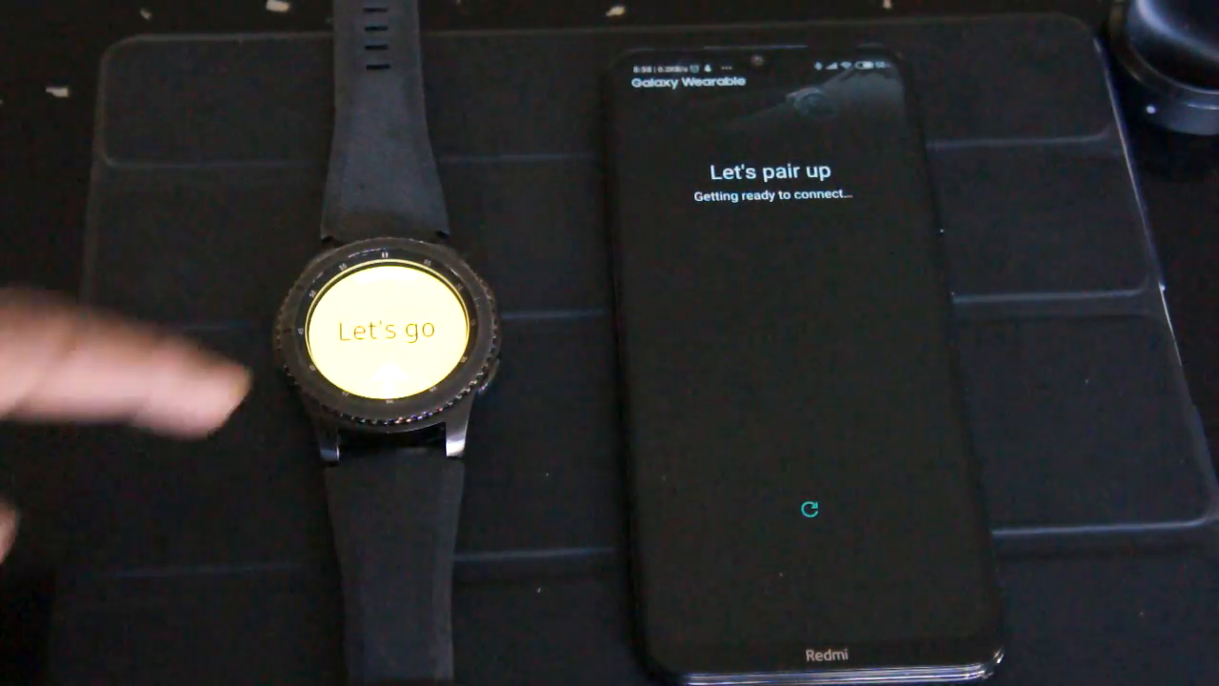
- Start connecting and accept pairing with Gear S3 (1B64)
click(381, 330)
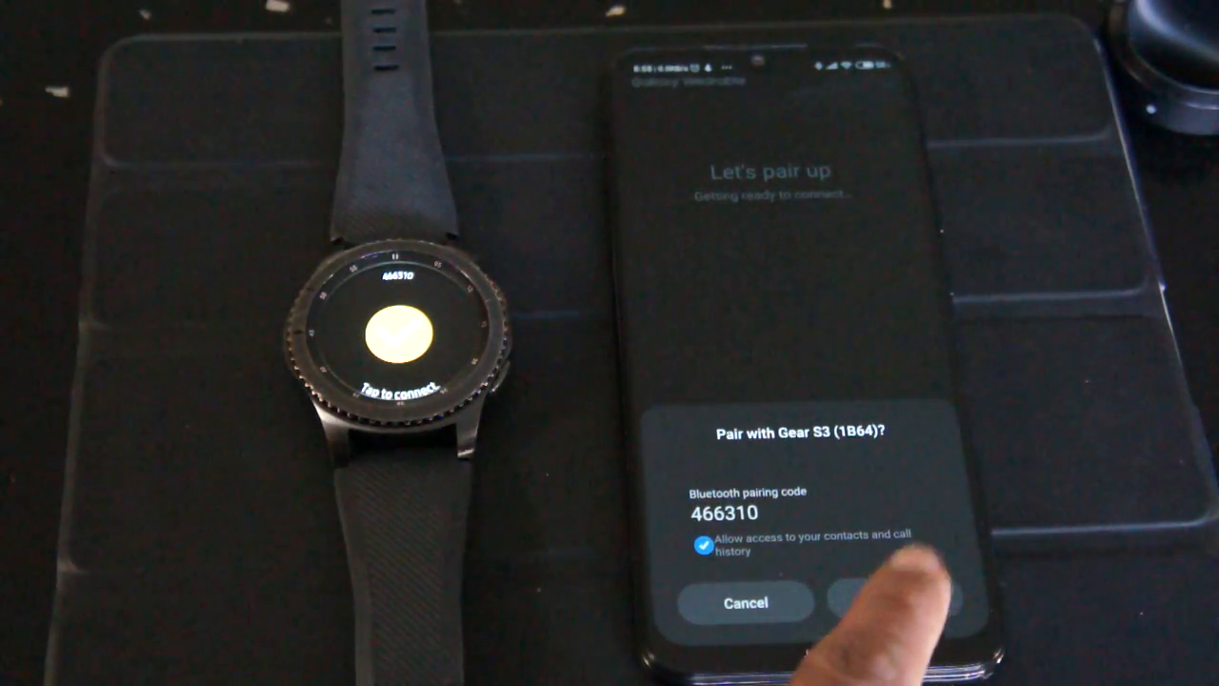
click(886, 603)
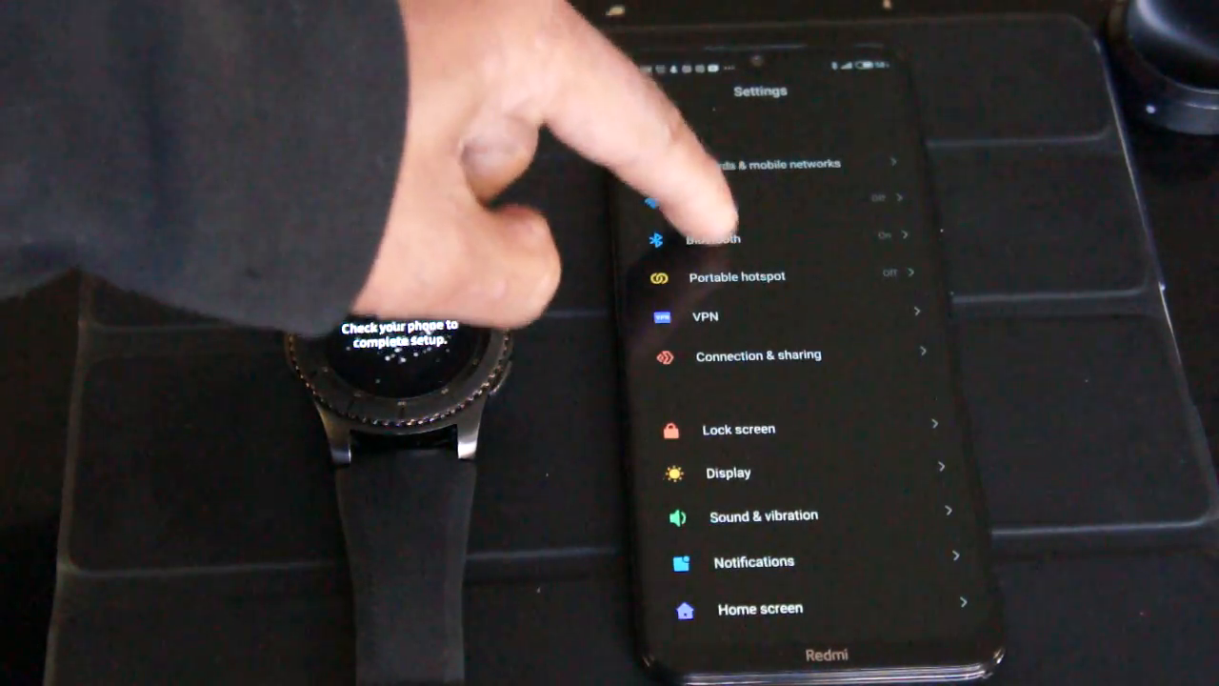
- In Bluetooth settings, select the paired Gear S3 (1B64) to connect it
click(742, 236)
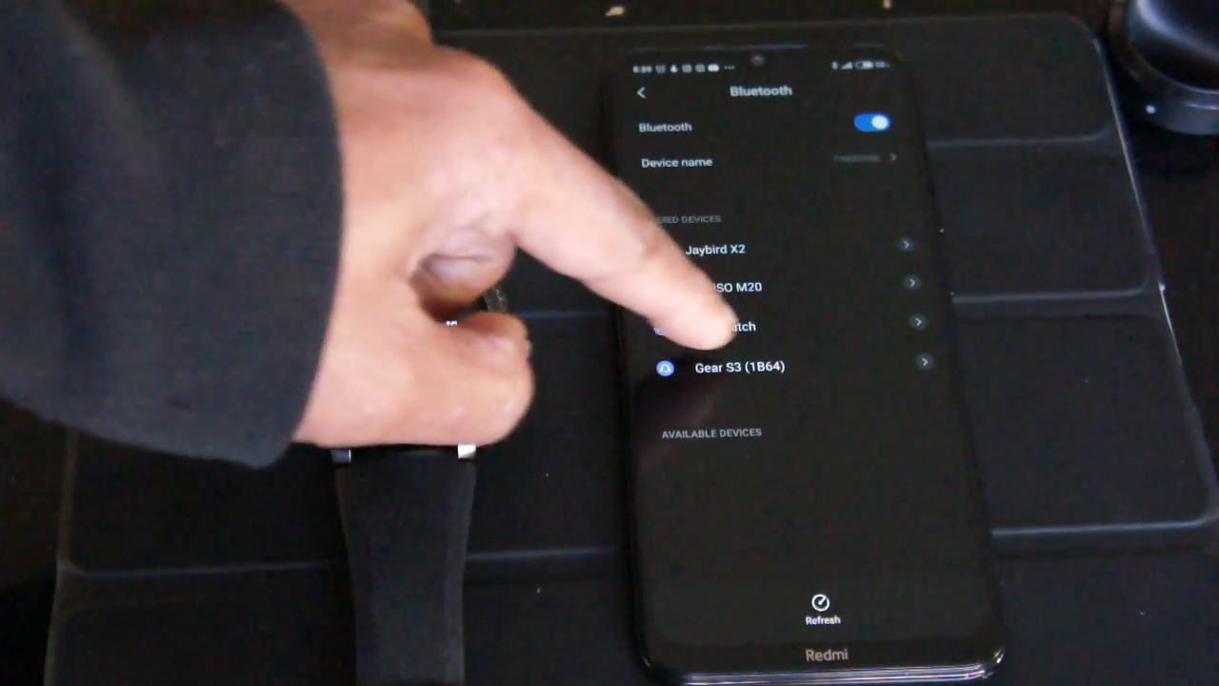
click(738, 367)
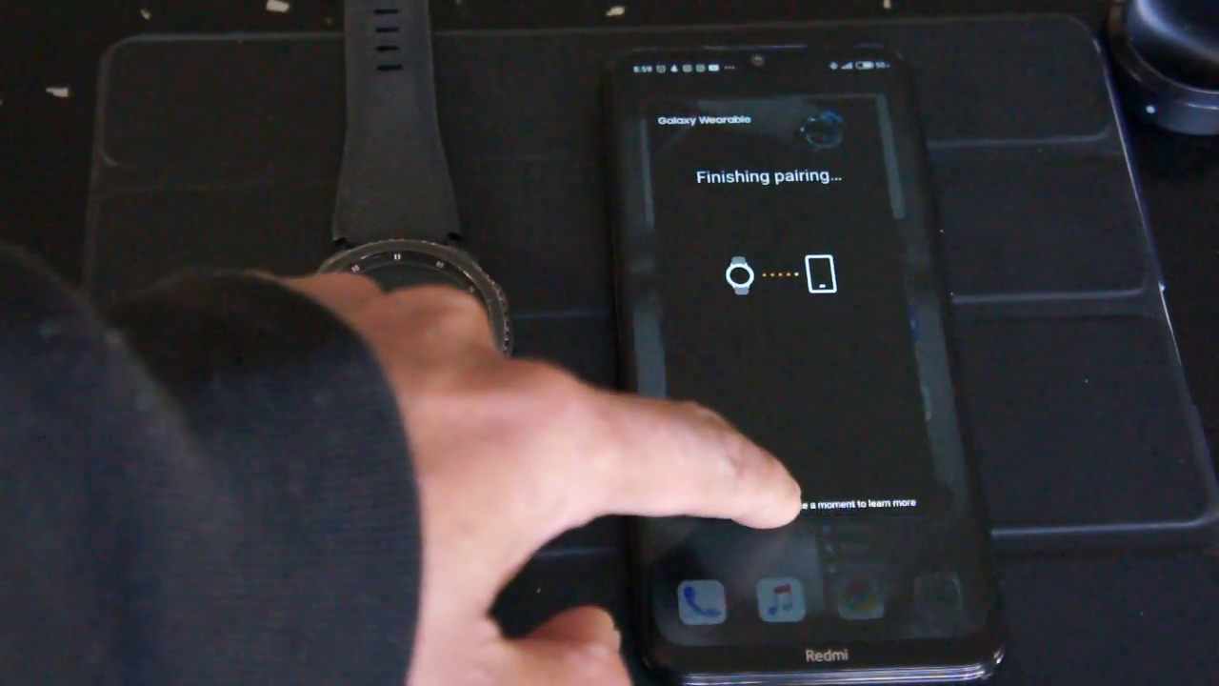
- Exit the Finishing pairing screen
click(755, 495)
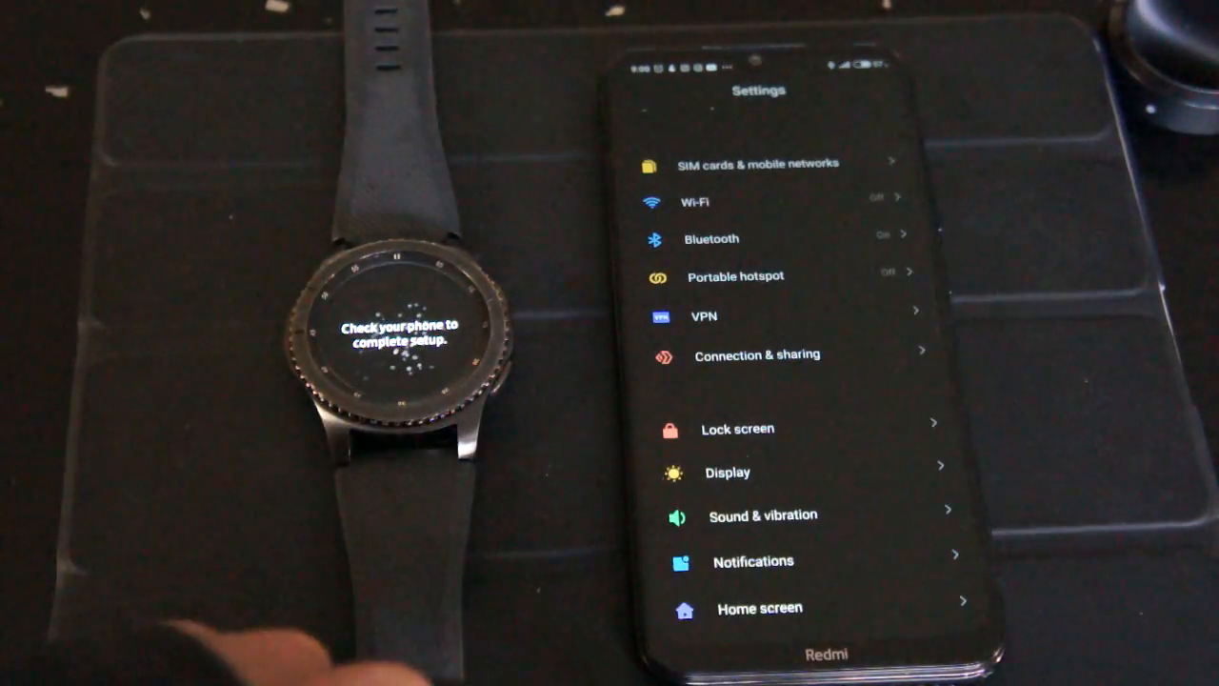
- Return to the home screen and relaunch Galaxy Wearable
click(711, 238)
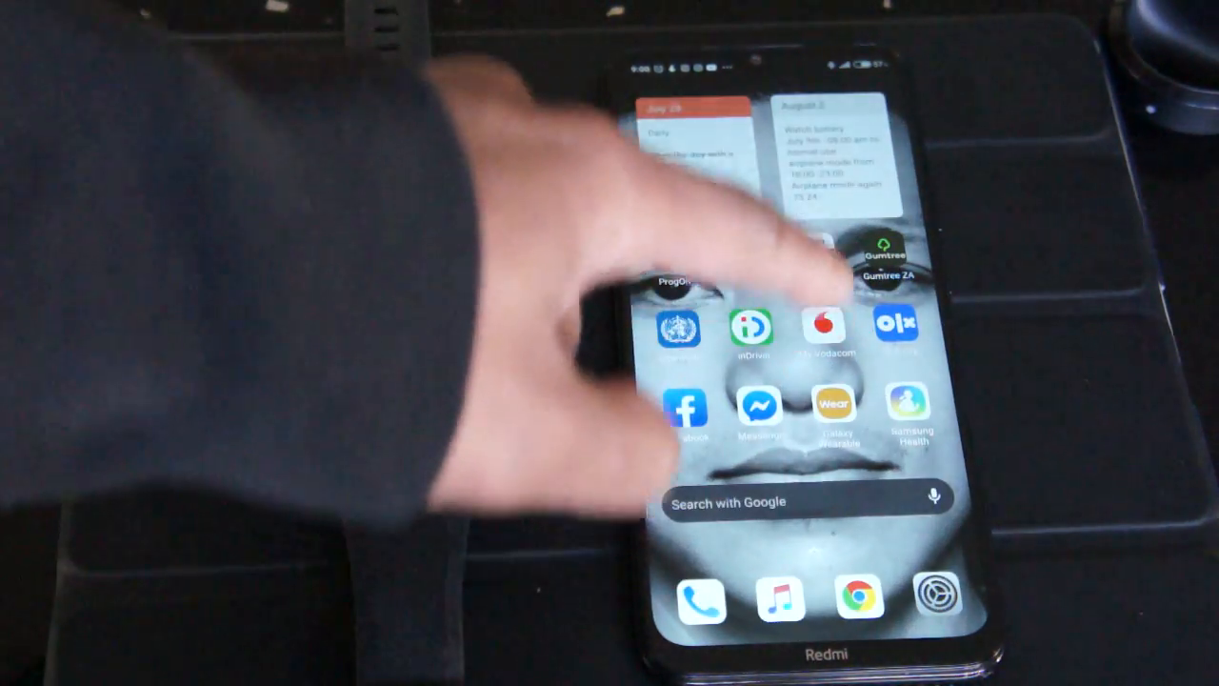
click(833, 410)
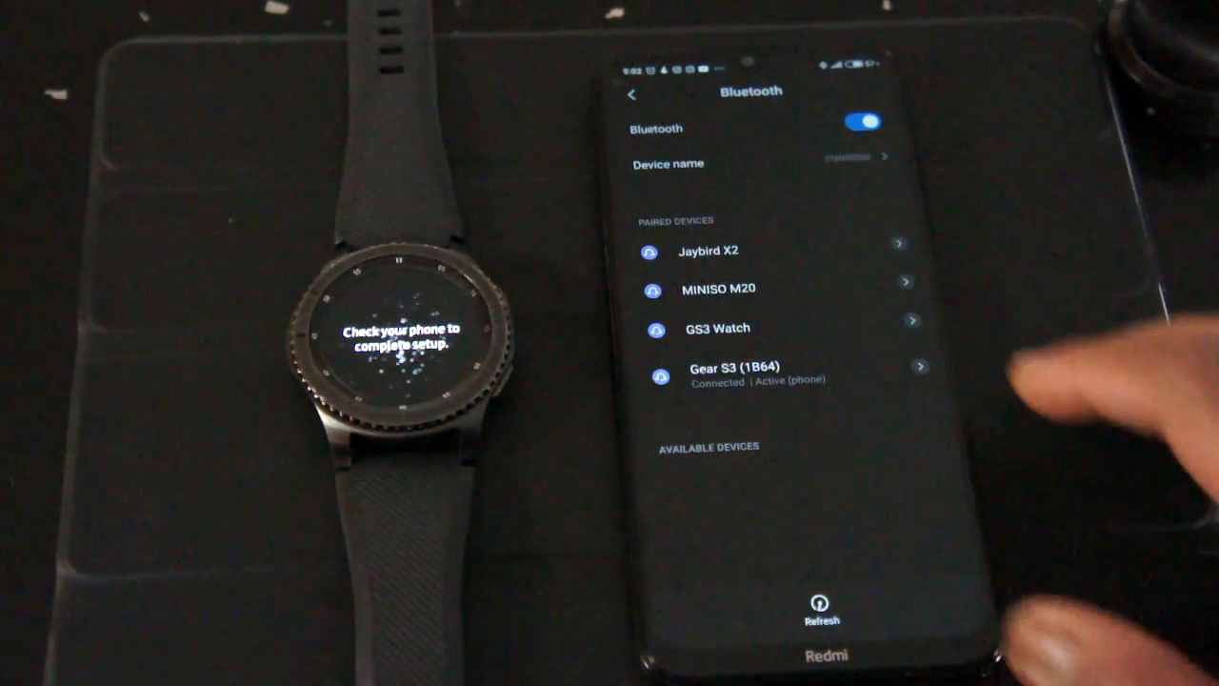
- Disconnect Gear S3 (1B64) in Bluetooth settings and exit Settings
click(759, 369)
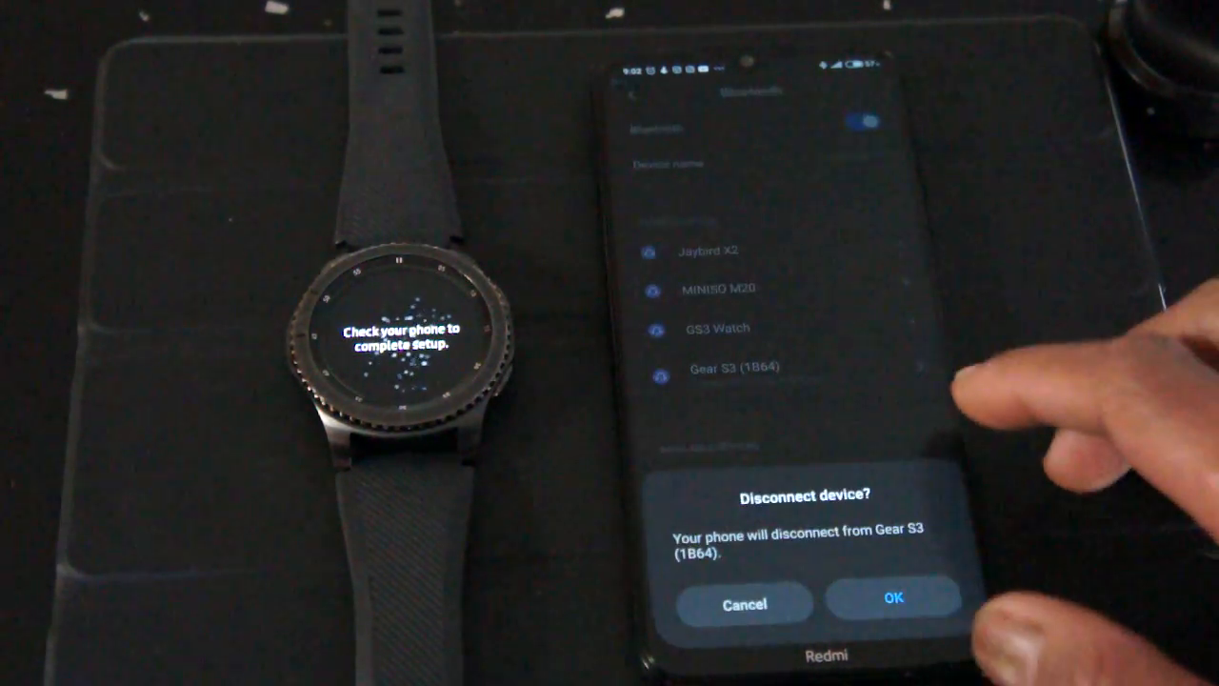
click(745, 604)
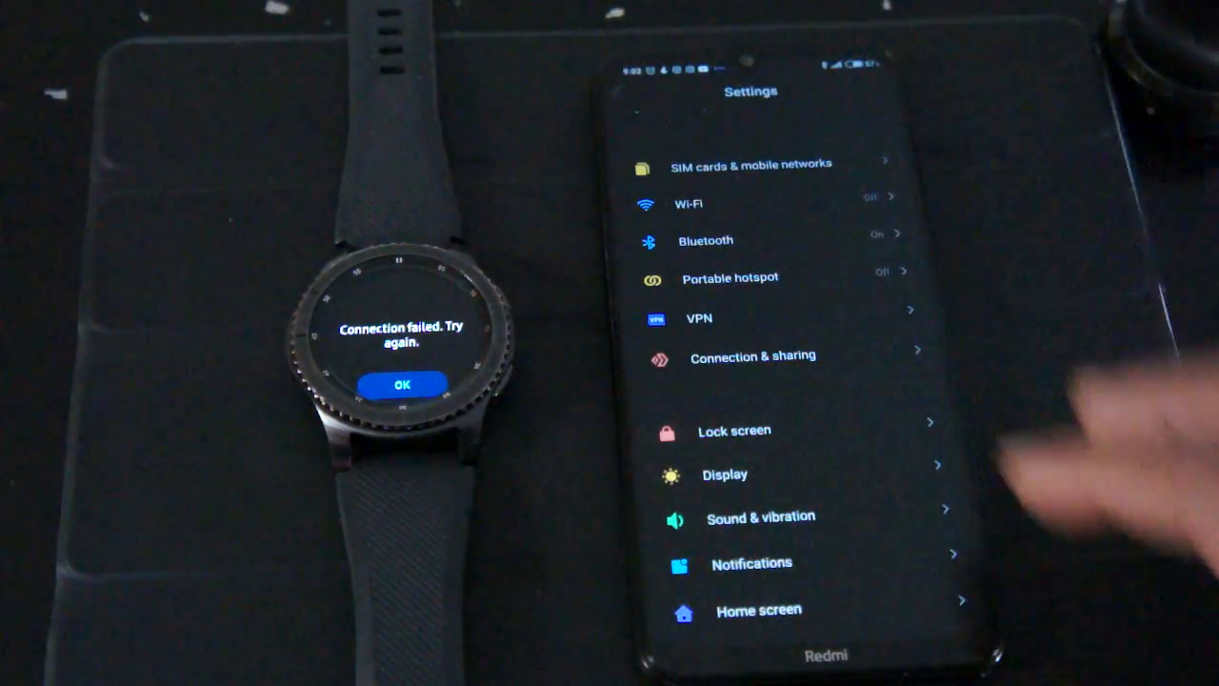
click(705, 240)
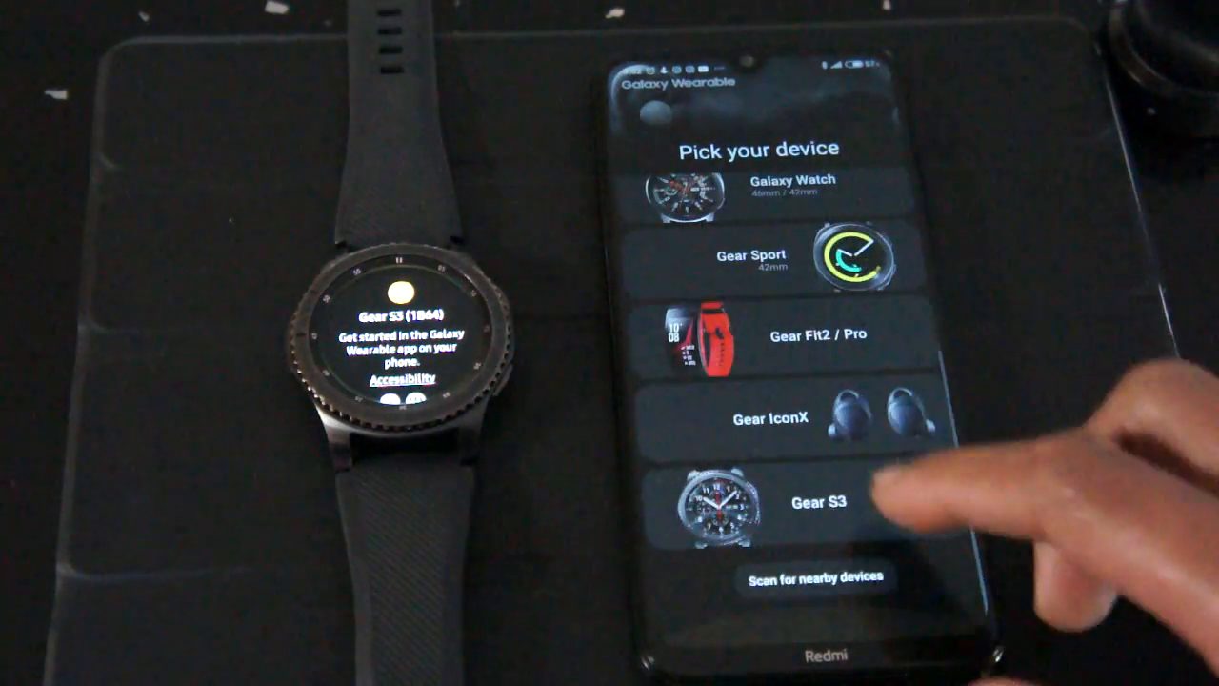
- Select Gear S3 on the Pick your device screen
click(809, 500)
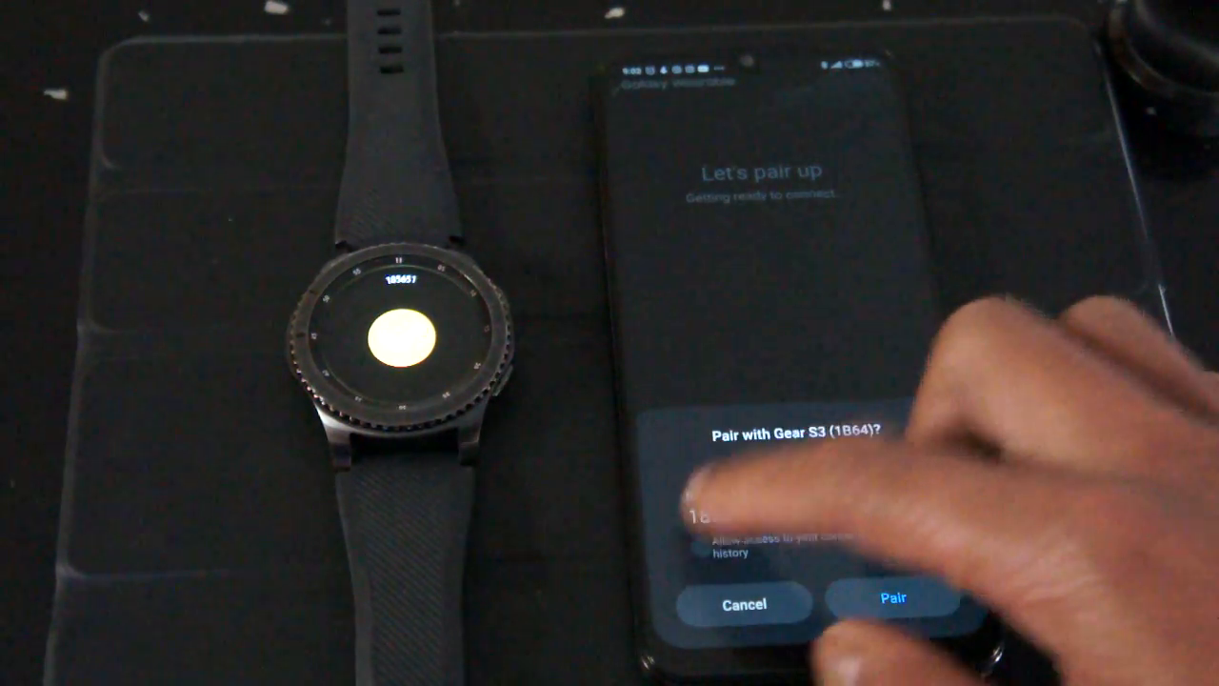
click(891, 598)
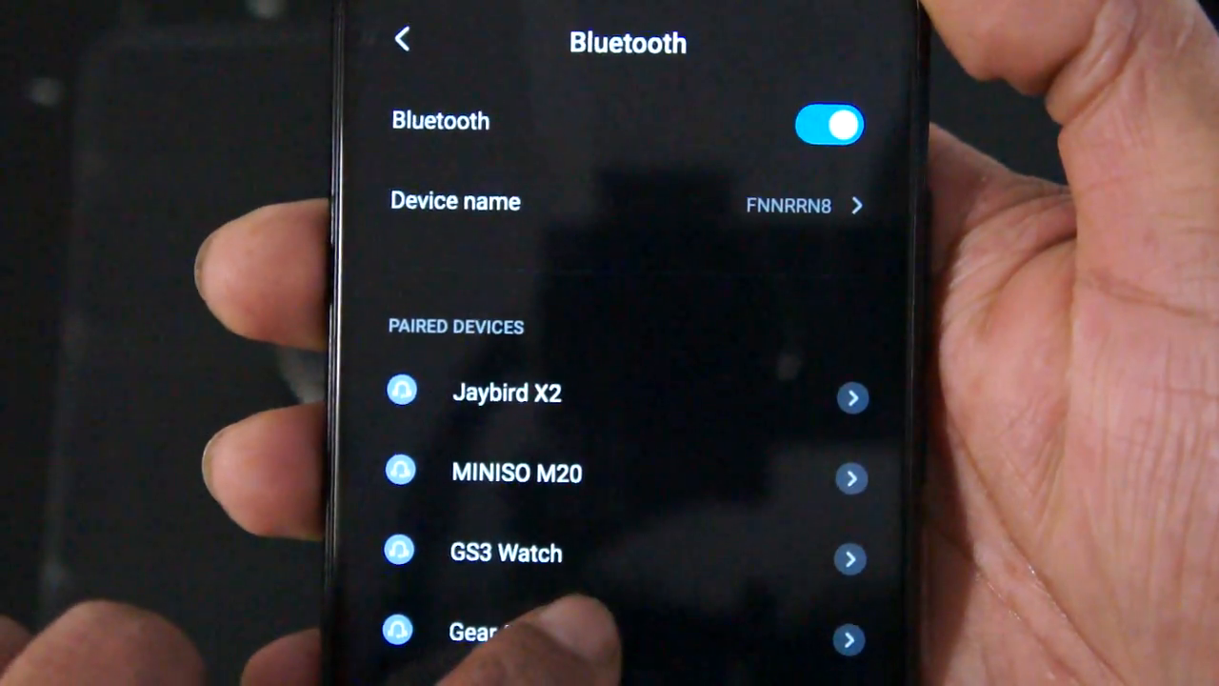
- Scroll the Bluetooth Paired devices list to find GS3 Watch
scroll(down, 3)
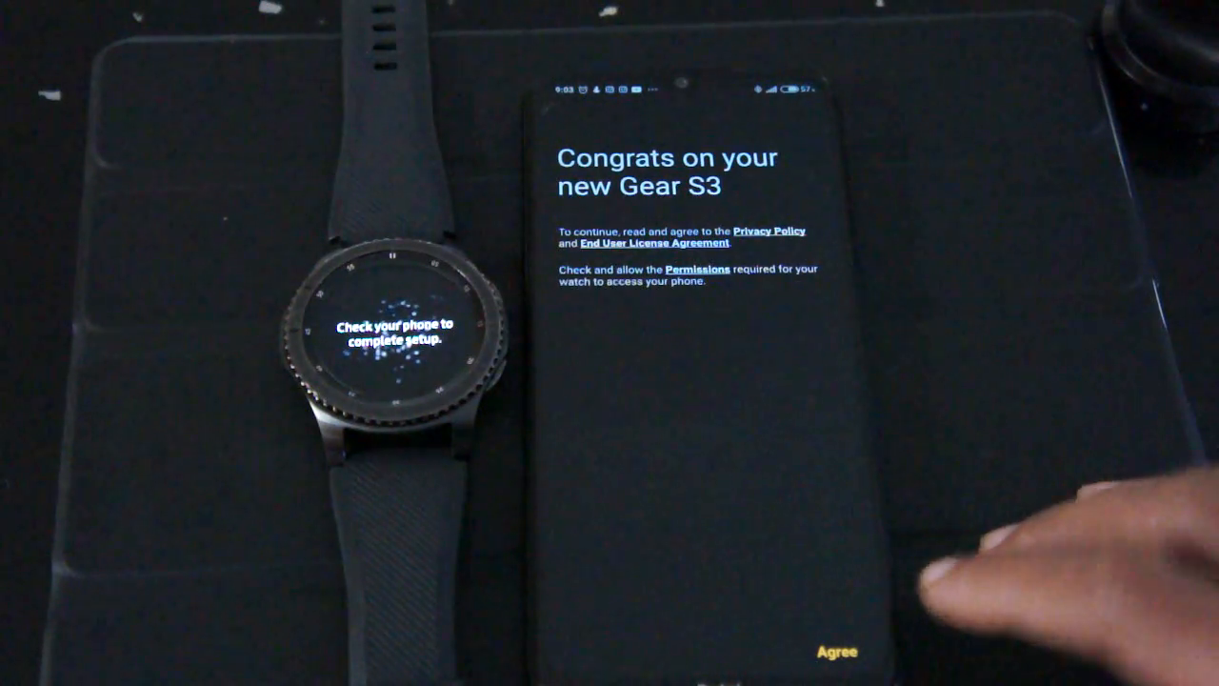
- Agree to the privacy policy, select all options, and continue setup
click(836, 652)
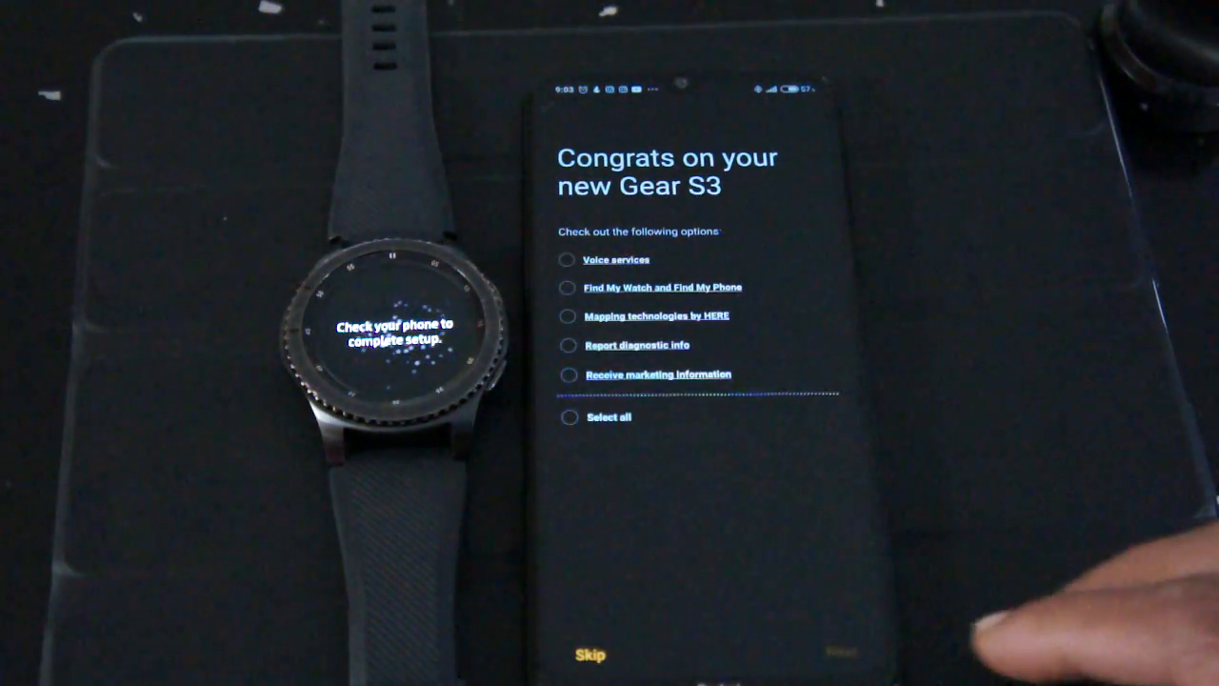
click(570, 416)
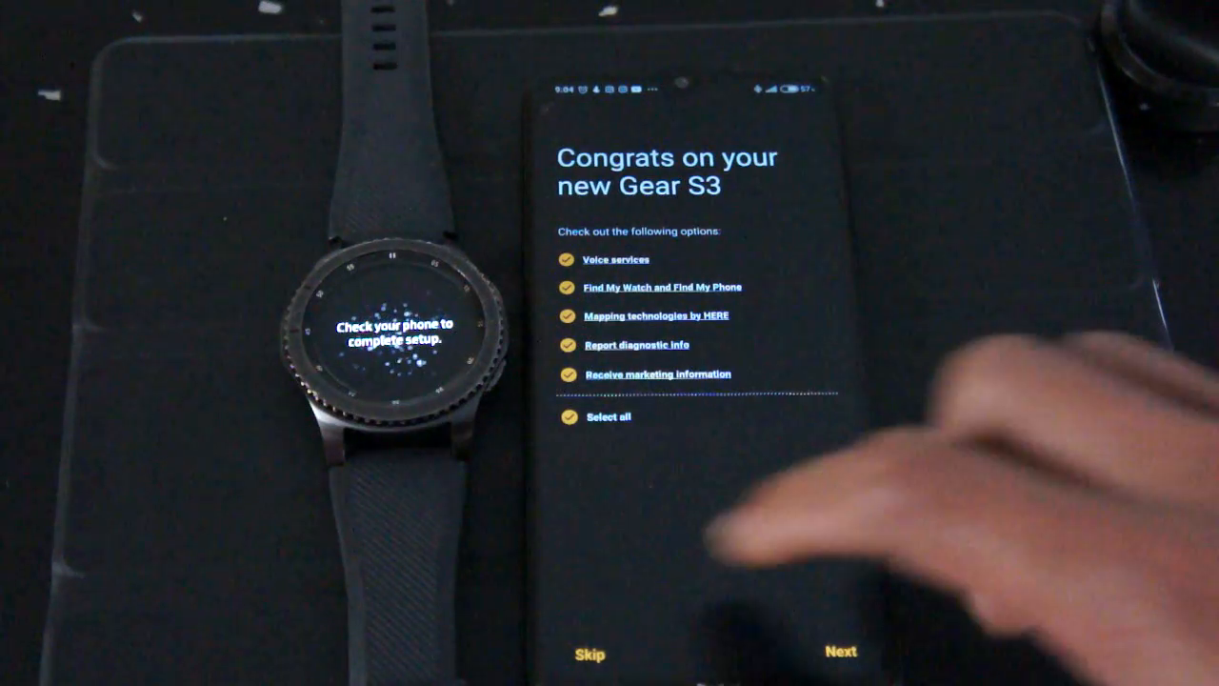
click(837, 653)
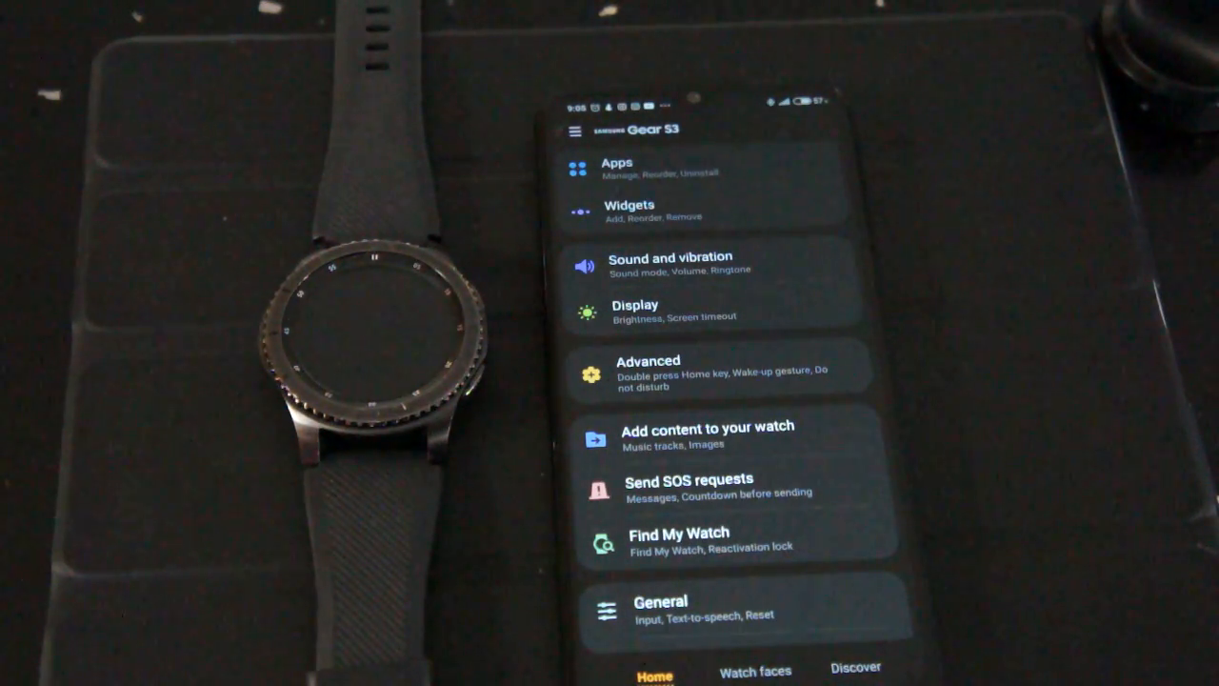
scroll(down, 3)
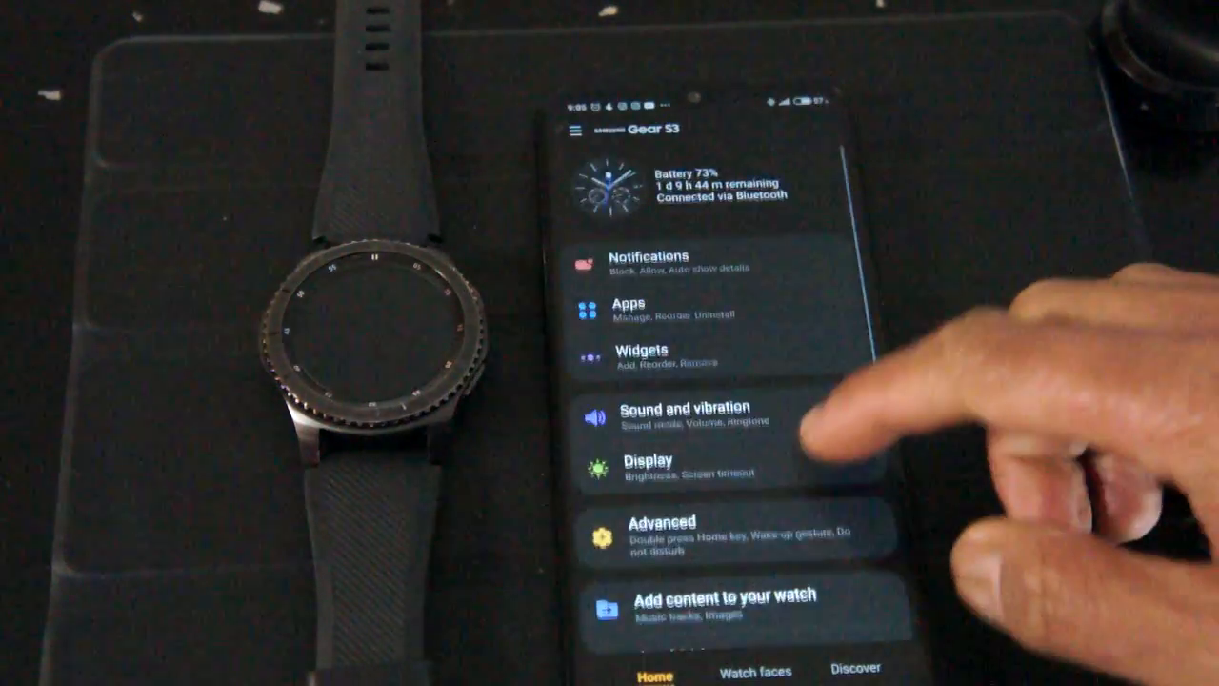
scroll(down, 3)
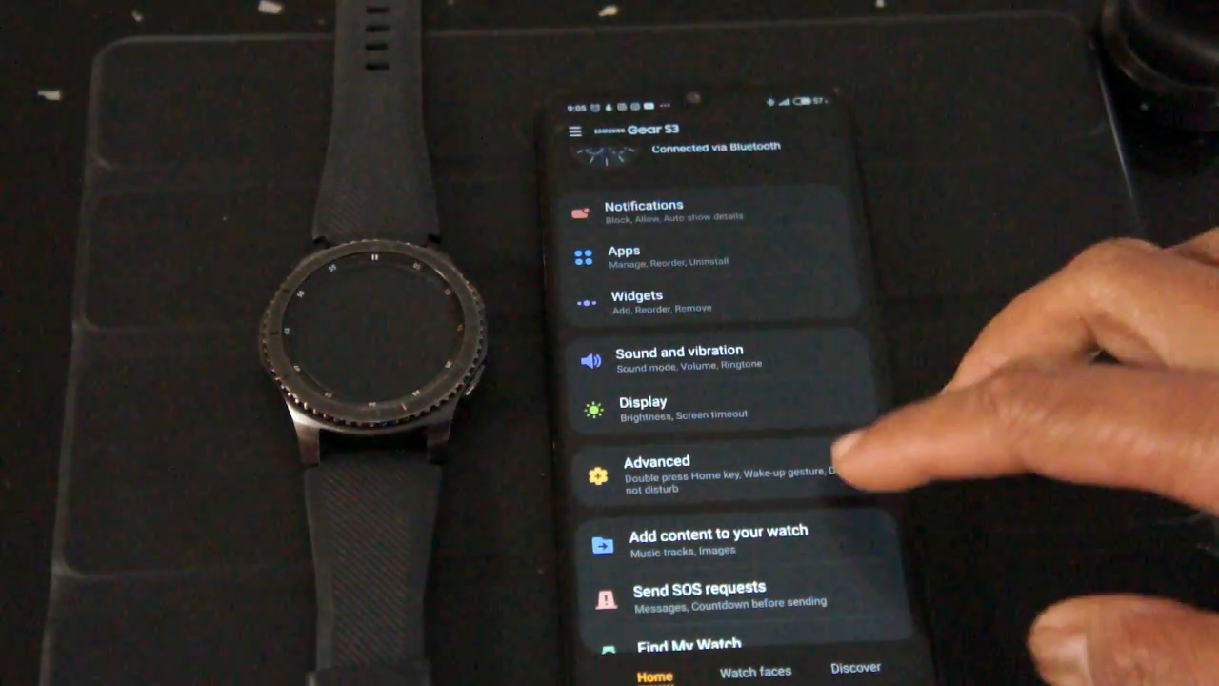
scroll(down, 3)
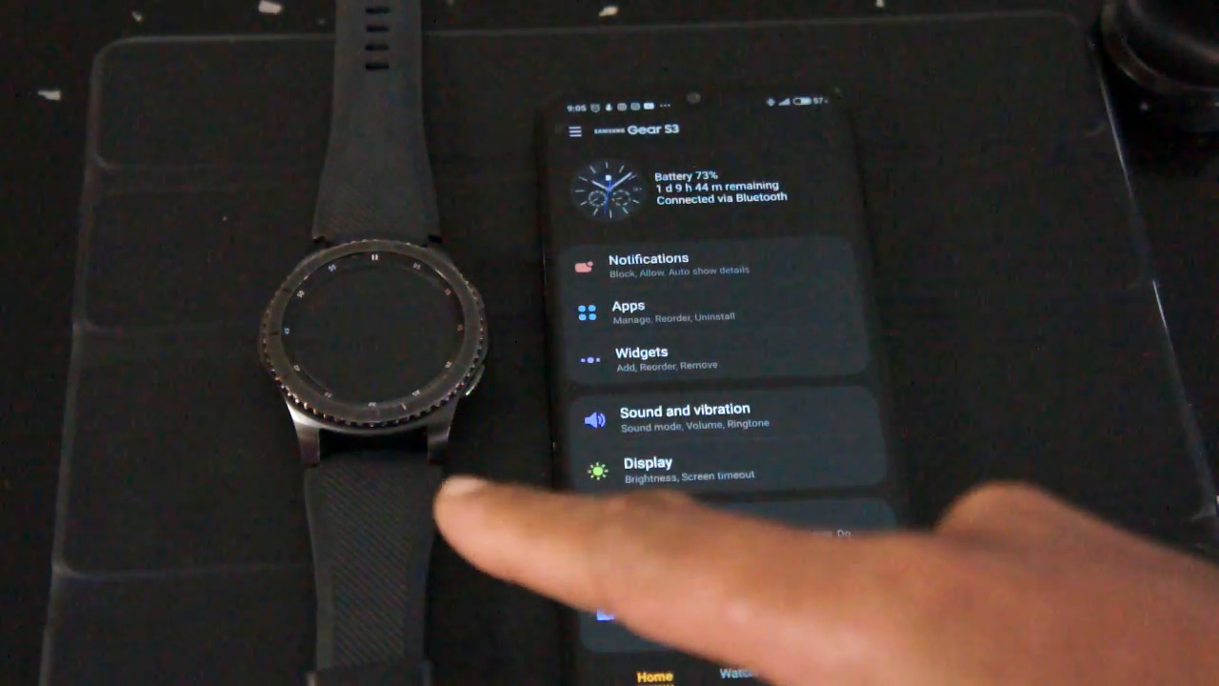